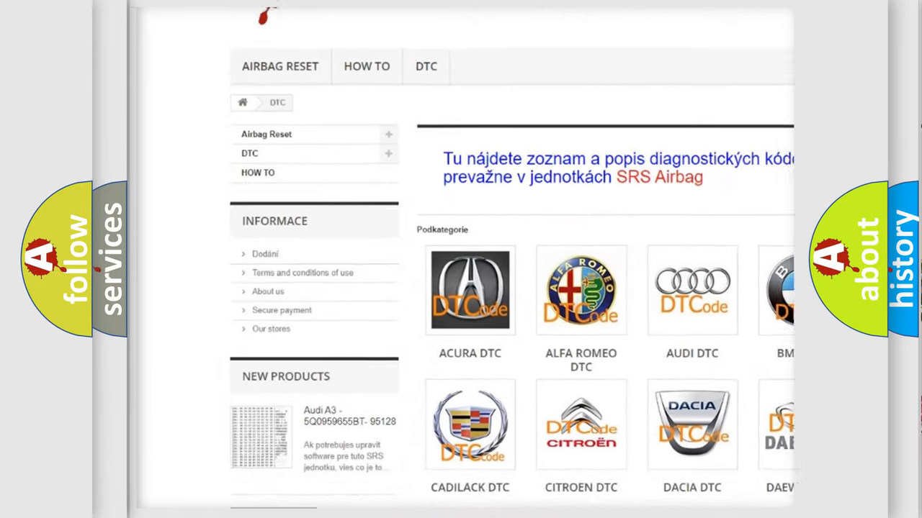
scroll("down", 3)
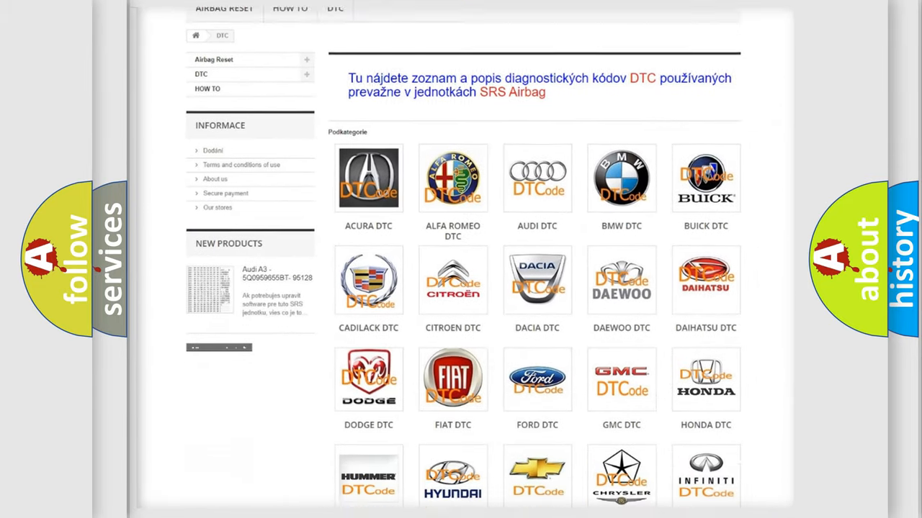
scroll("down", 3)
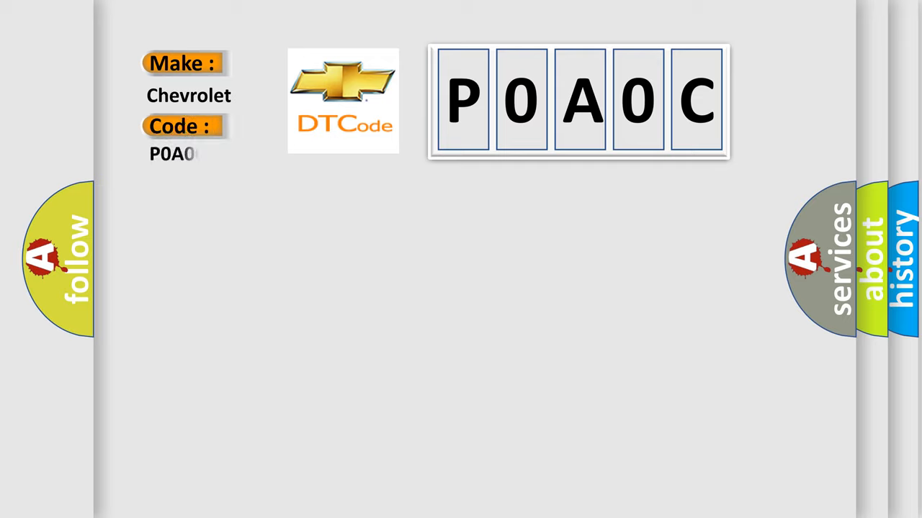
type("C")
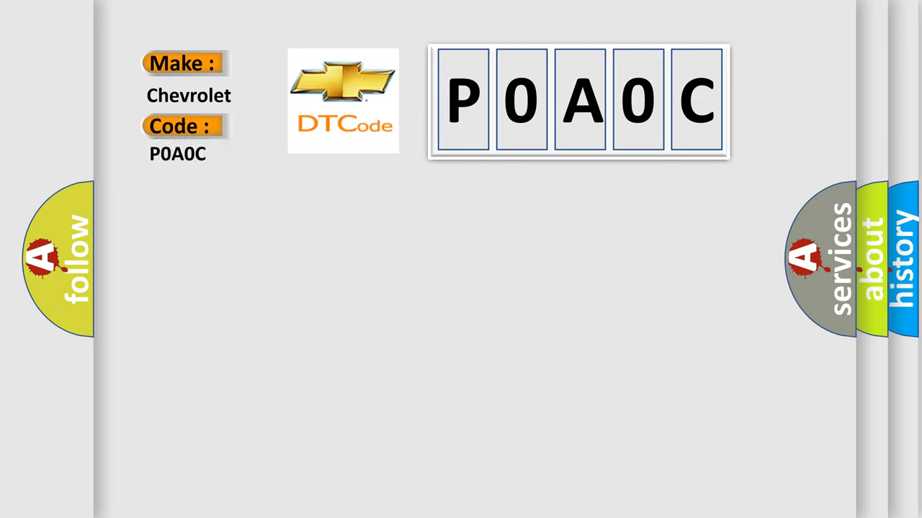